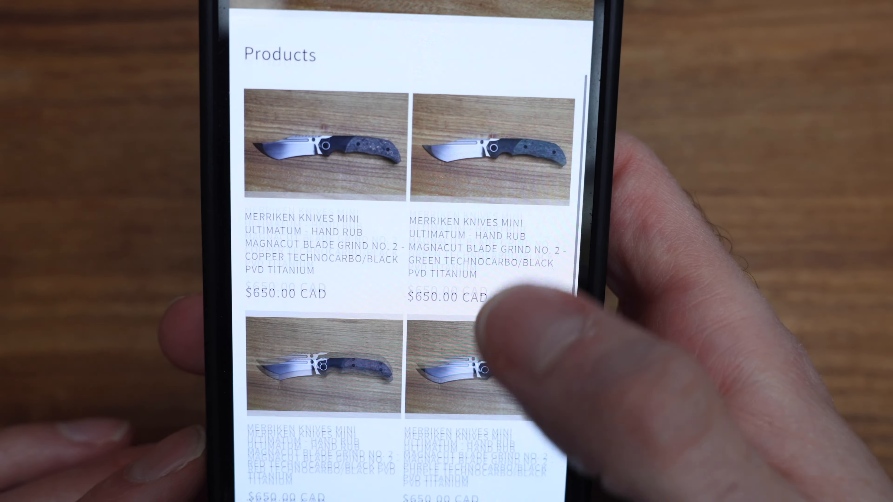
scroll("down", 3)
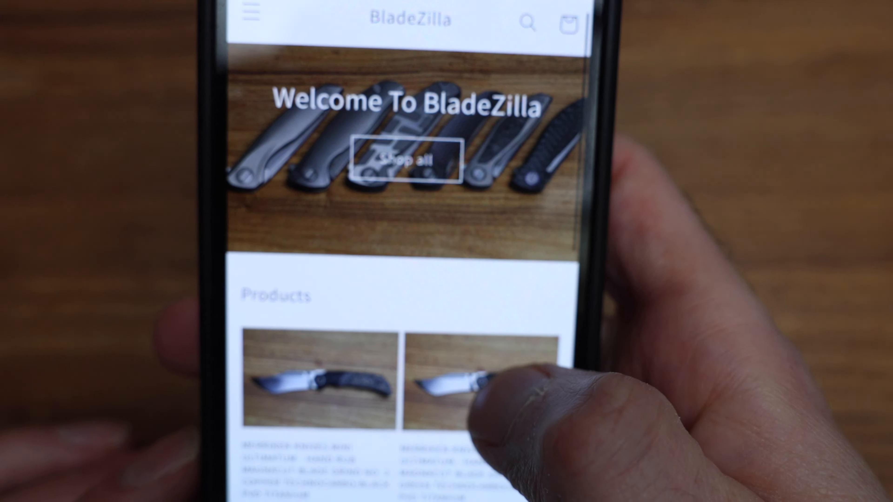